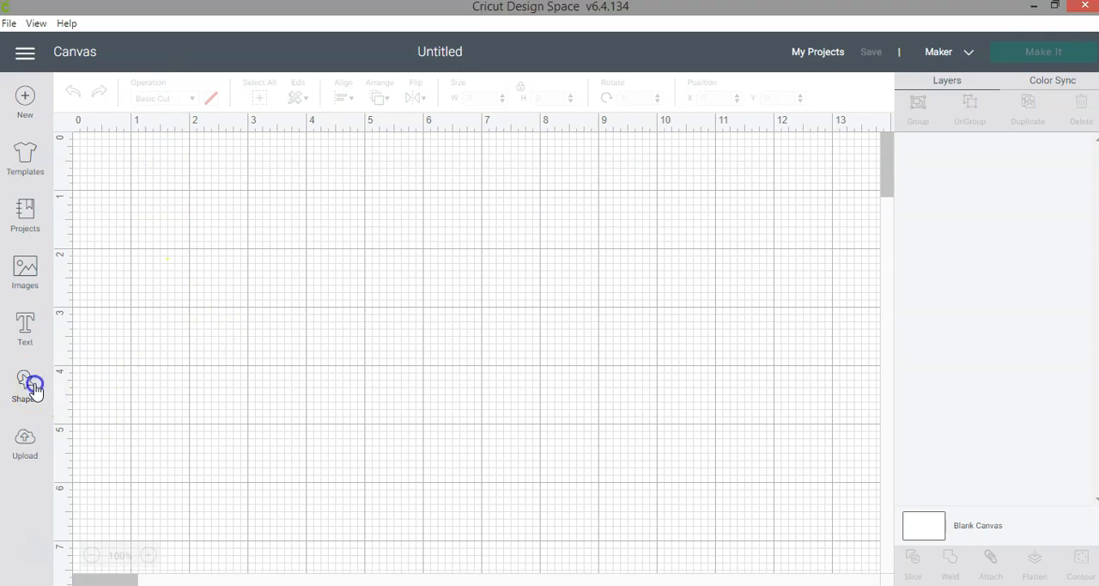
Add a circle from the Shapes collection onto the blank canvas
click(24, 384)
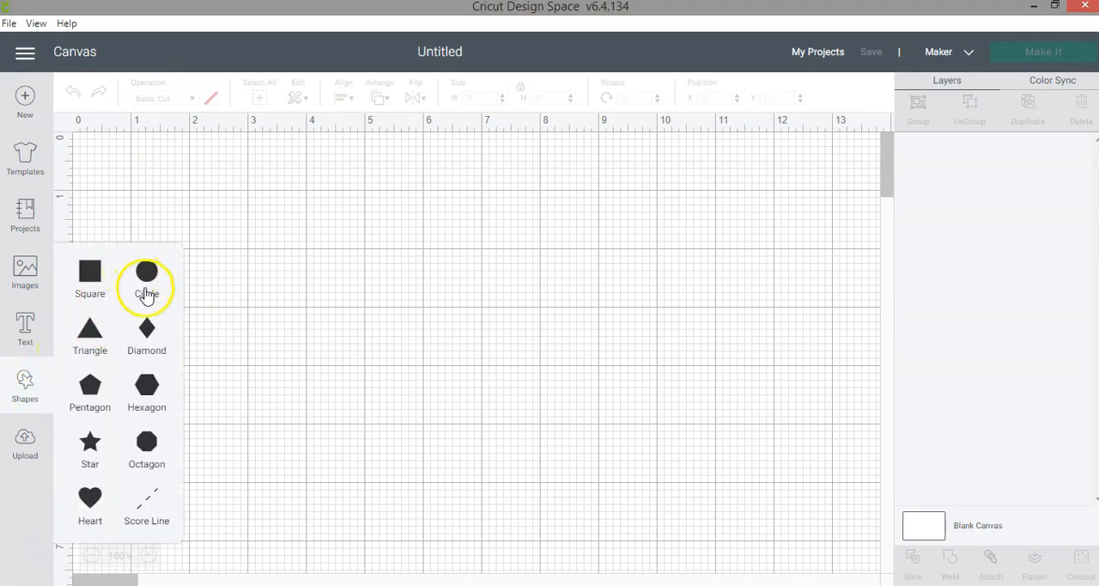
click(146, 272)
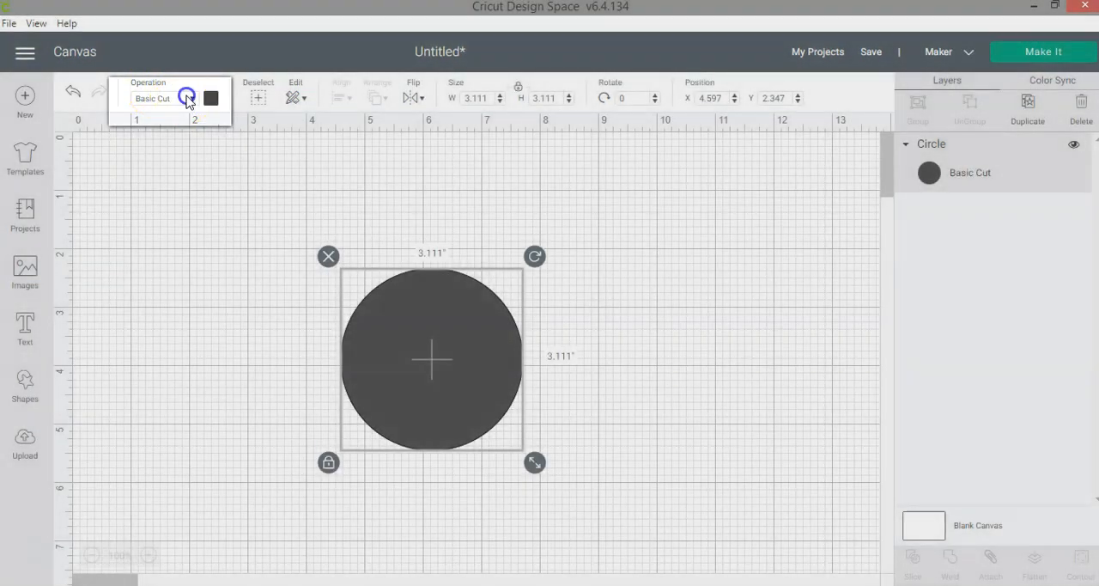
Show the circle's operation types — Cut, Draw and Print Then Cut
click(165, 98)
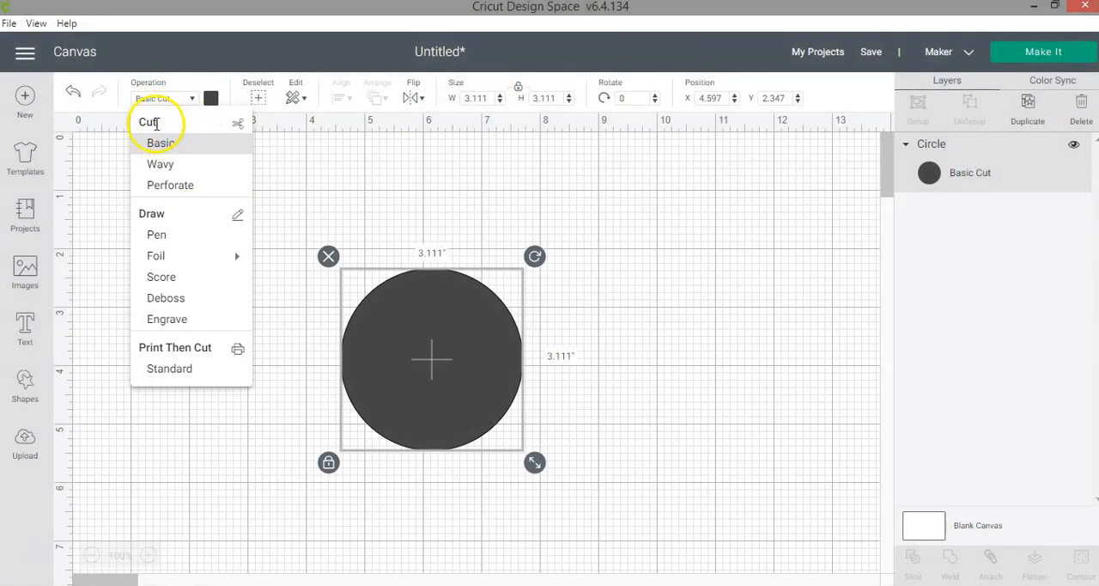
mouse_move(185, 175)
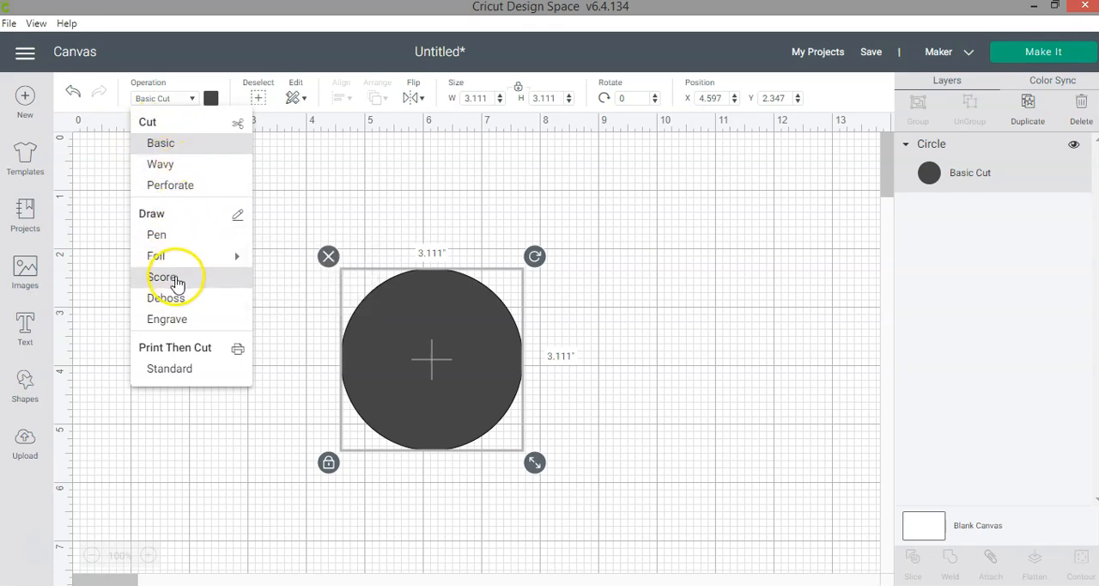
mouse_move(154, 256)
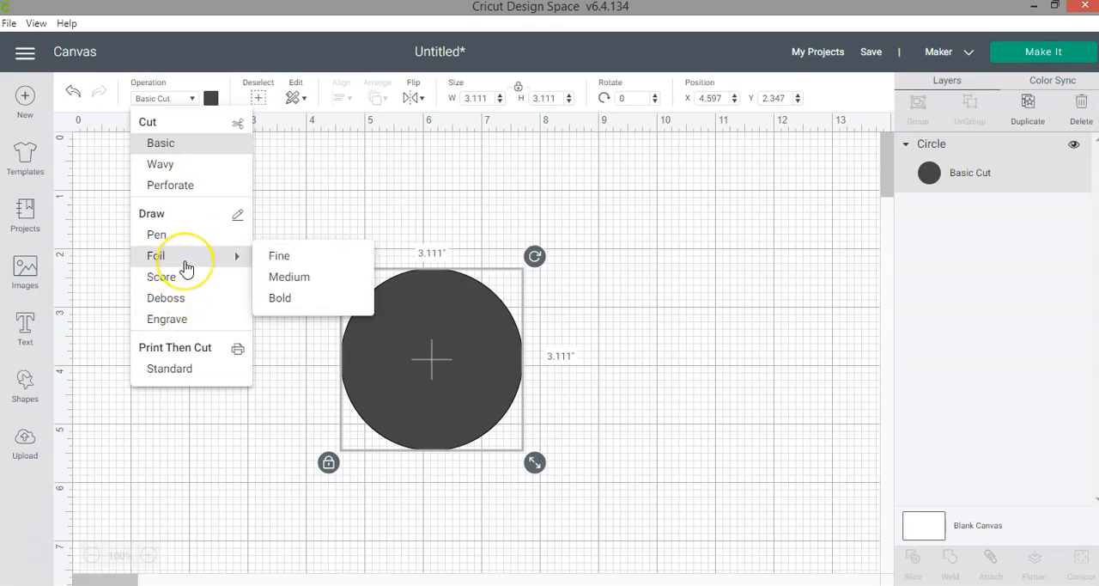
mouse_move(197, 268)
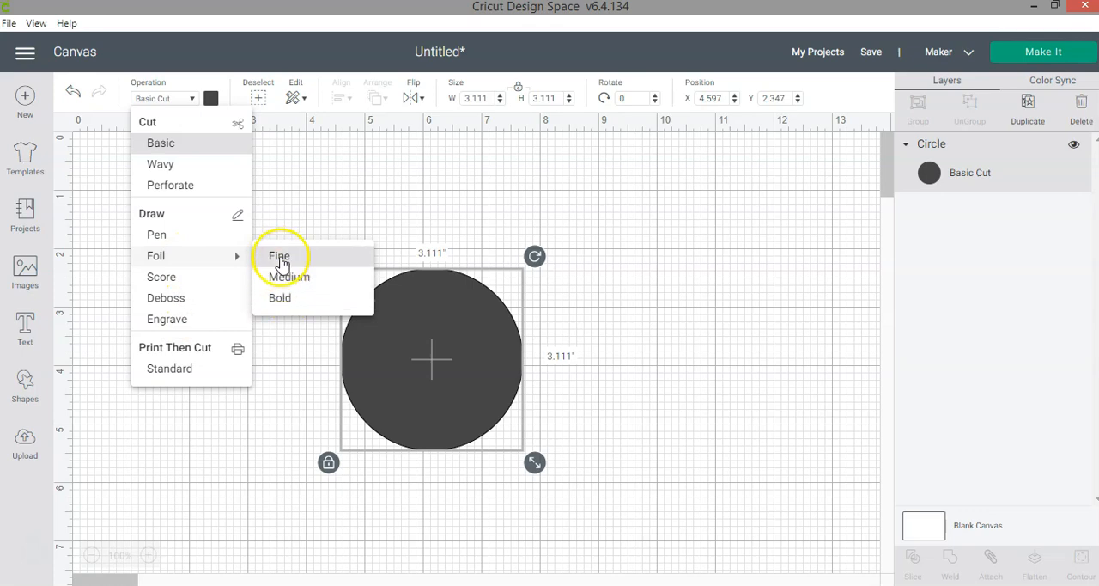
mouse_move(189, 347)
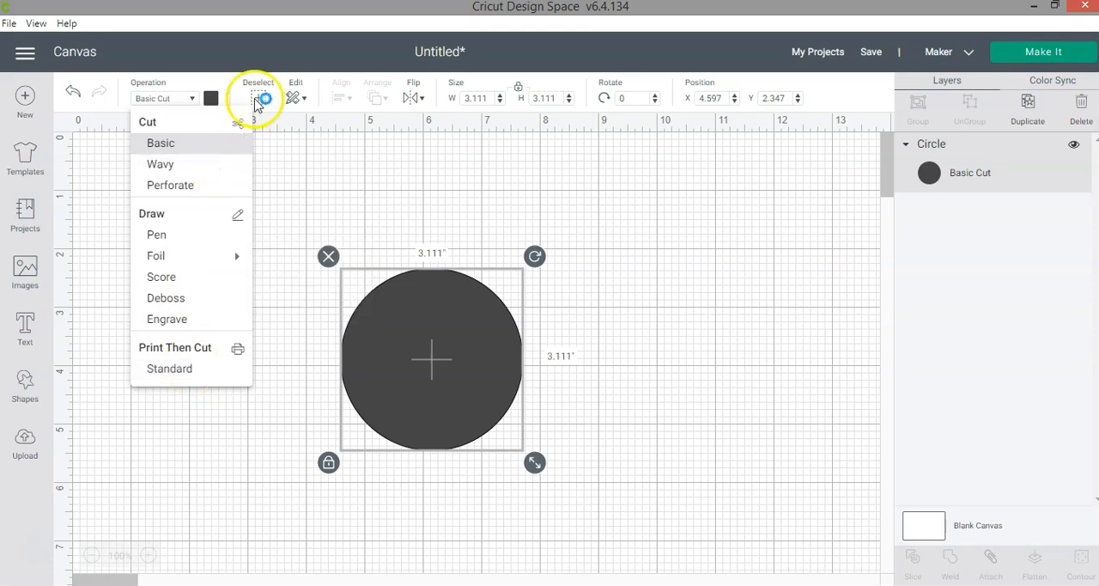
mouse_move(168, 368)
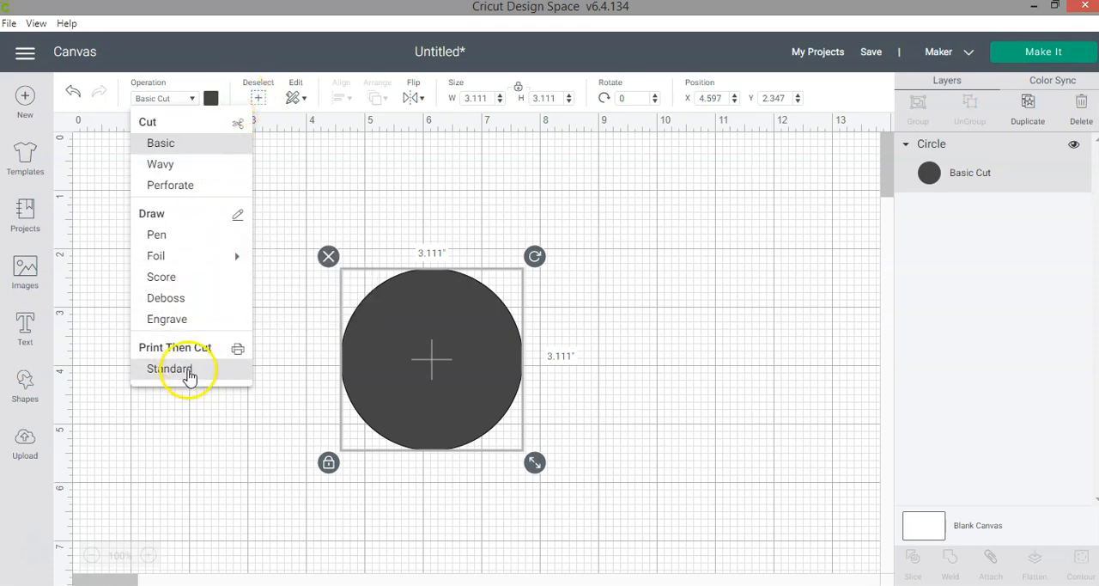
mouse_move(203, 378)
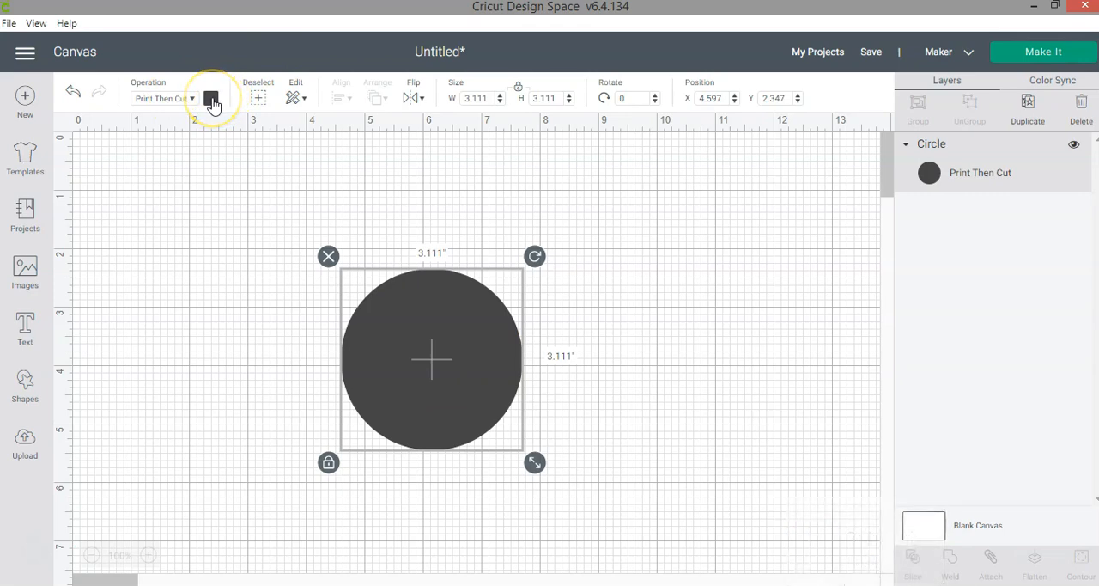
Fill the Print Then Cut circle with lilac and keep Color as the print type
click(212, 96)
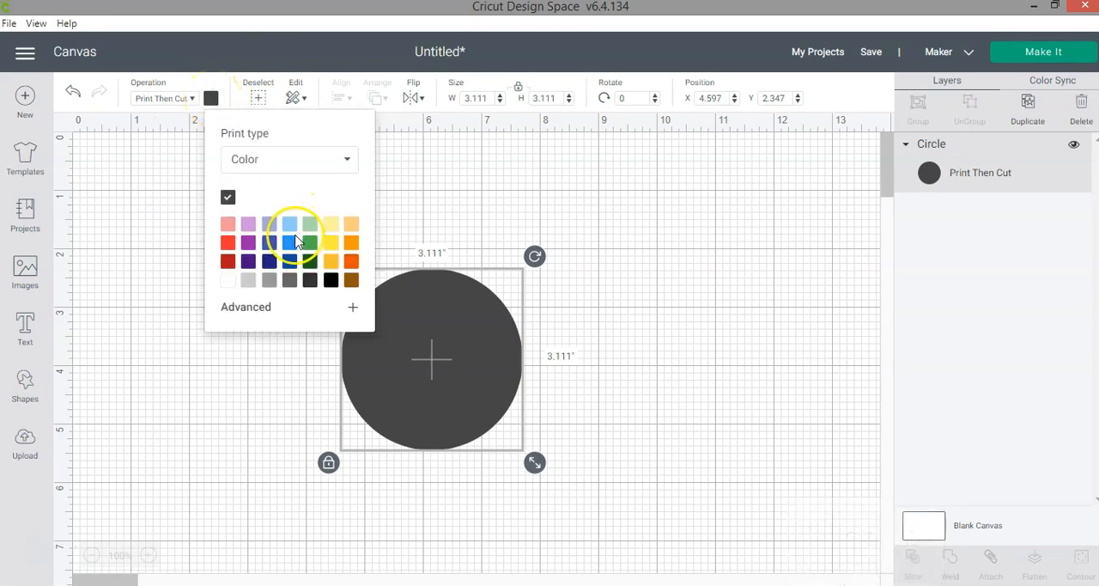
click(248, 223)
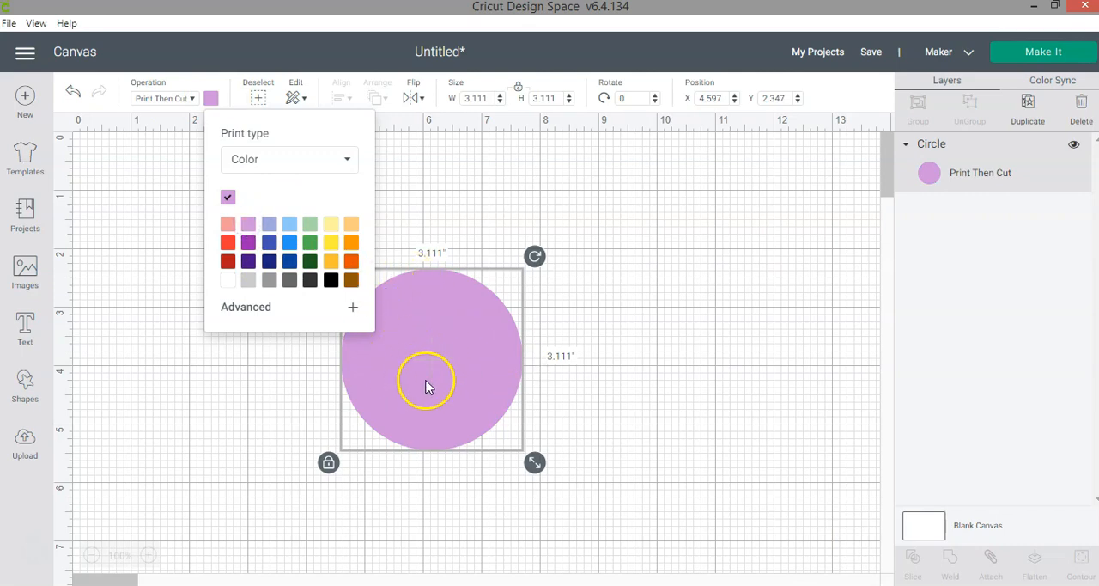
click(289, 158)
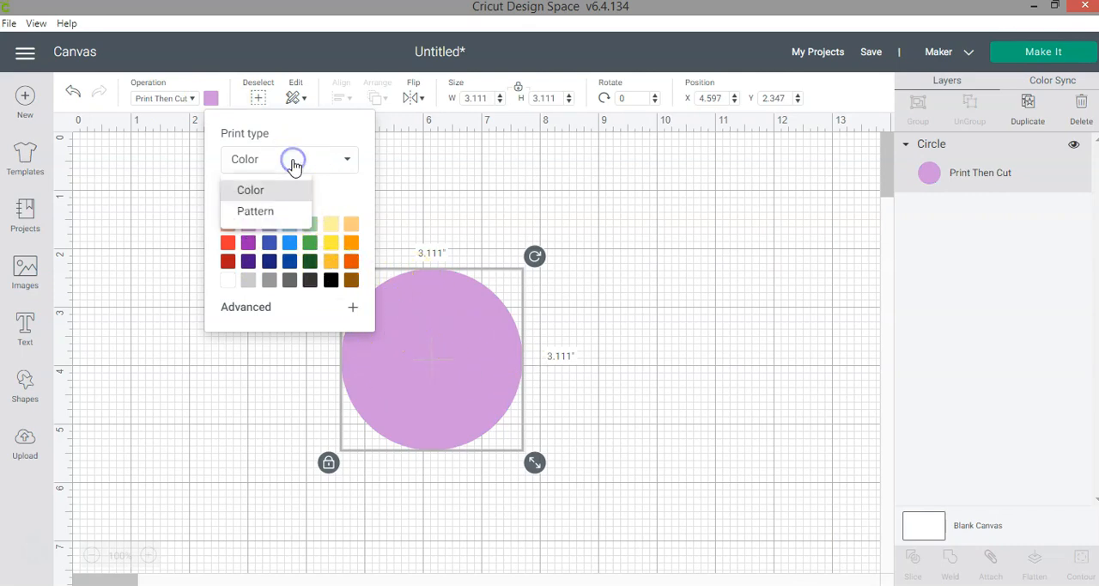
click(255, 211)
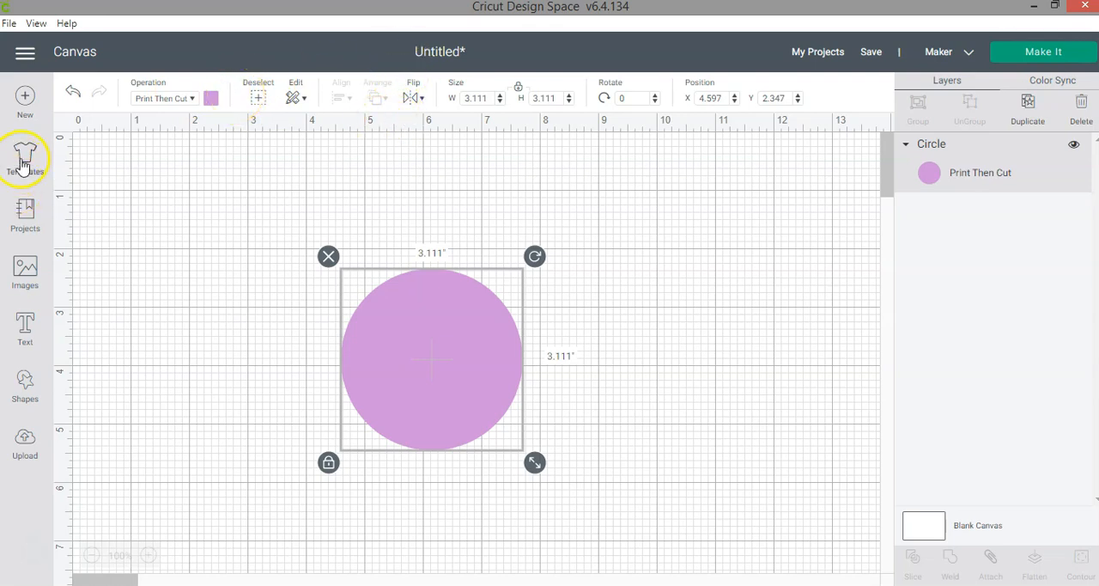
Browse the Templates gallery, then bring up the Projects library of ready-made designs
click(24, 158)
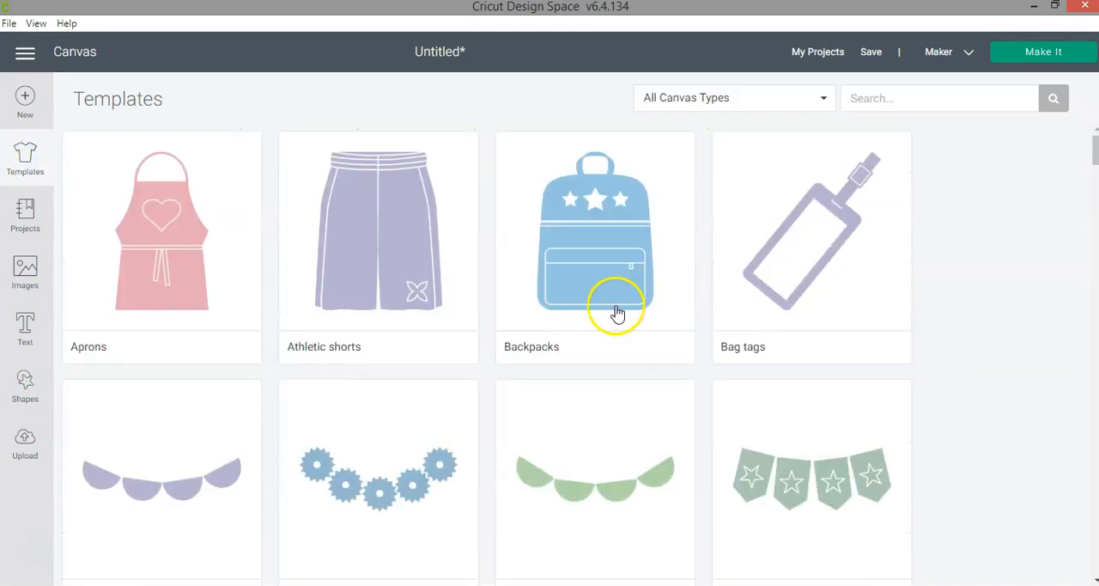
scroll(down, 3)
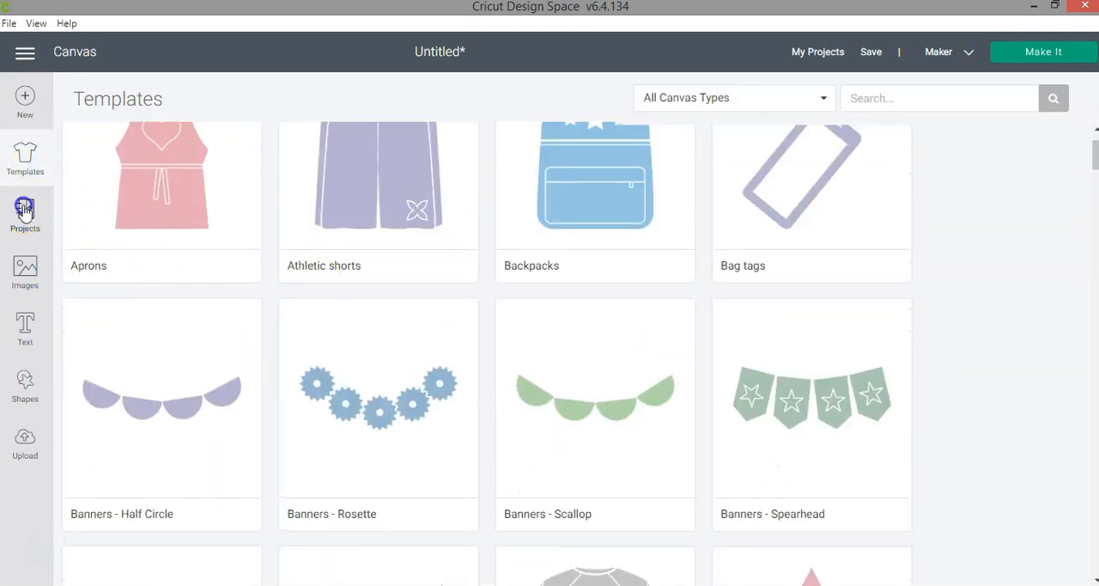
click(24, 214)
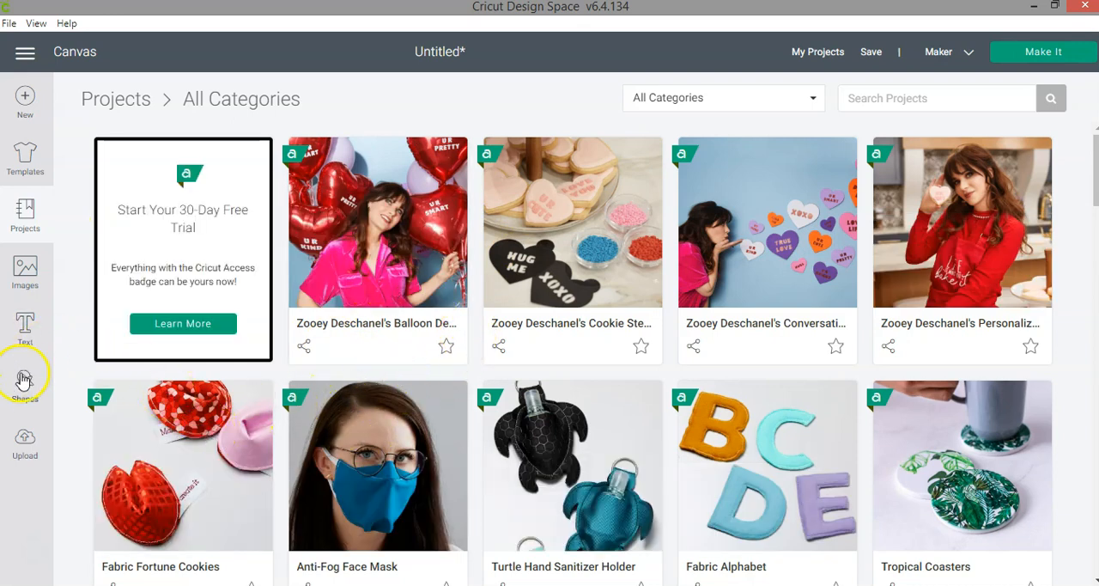
mouse_move(94, 346)
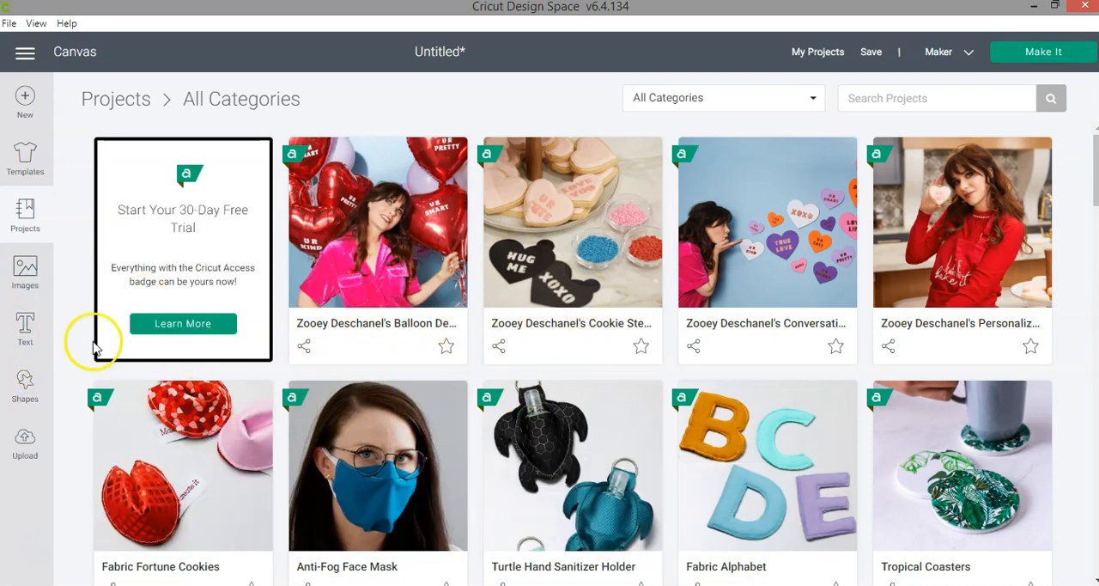
Visit the Text and Shapes panels, then the Upload page for images and pattern fills
click(24, 271)
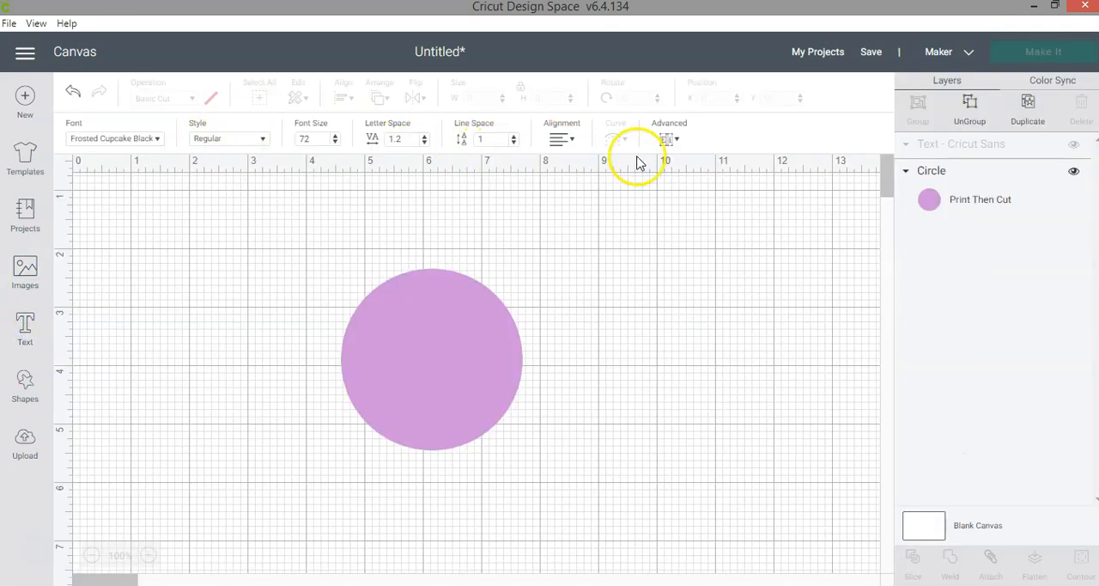
click(24, 381)
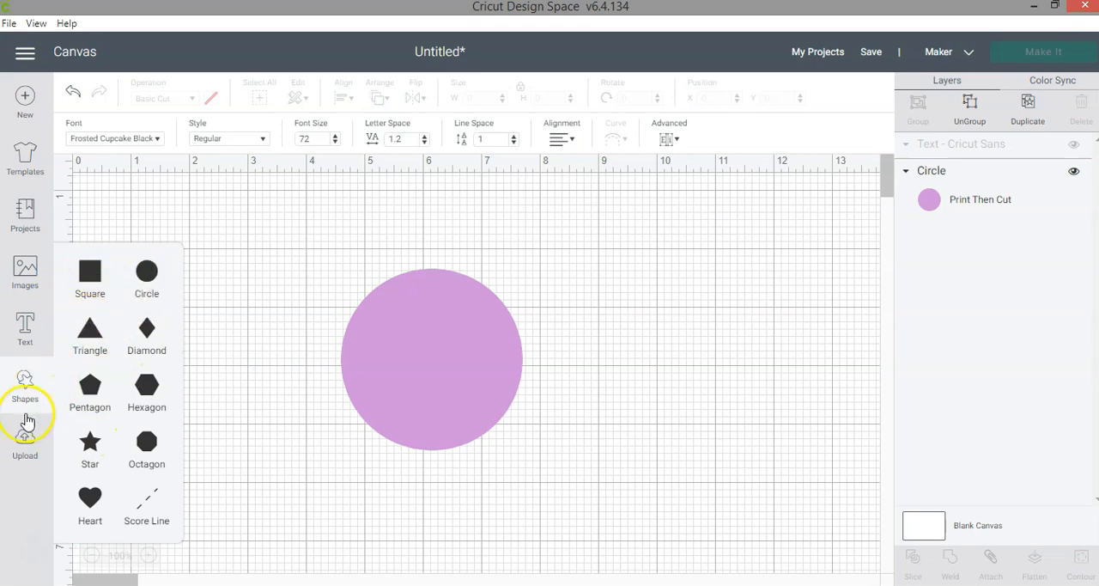
click(24, 443)
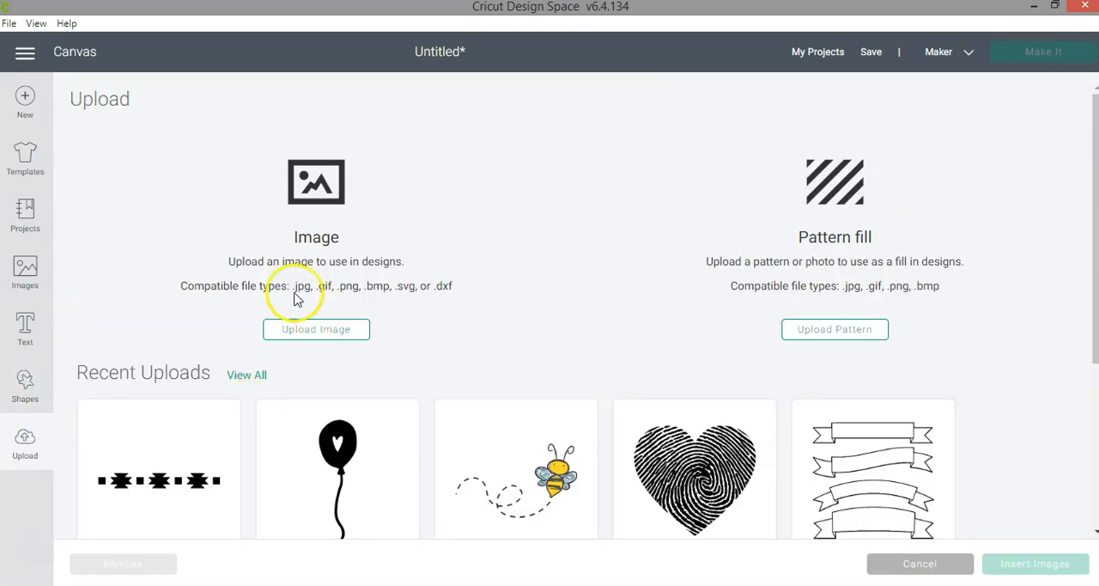